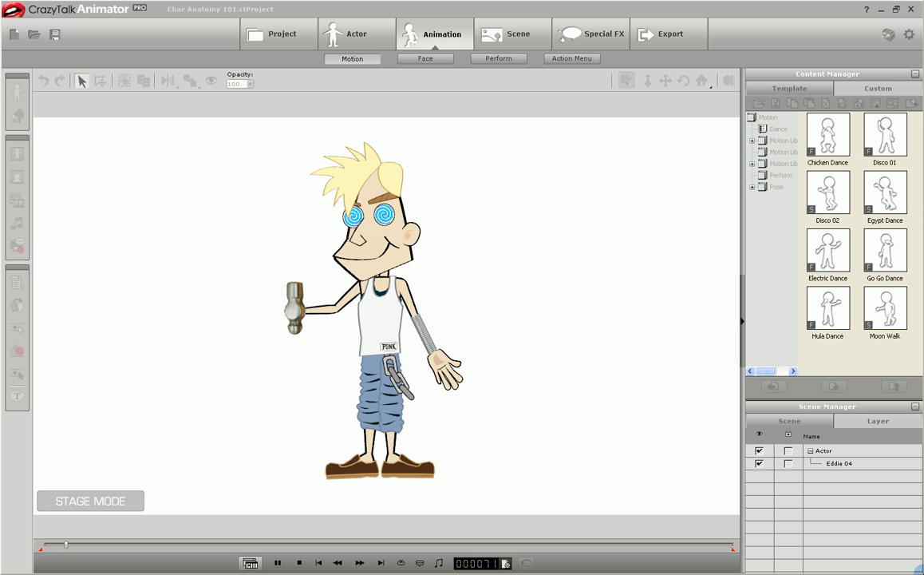
Open Eddie in Composer mode and show his body-part layer list.
click(280, 561)
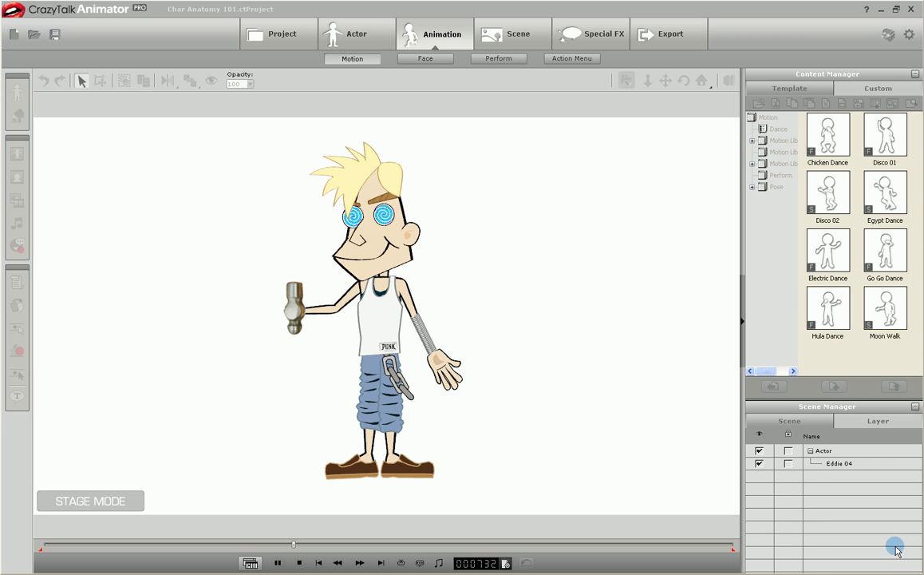
drag(897, 545, 414, 551)
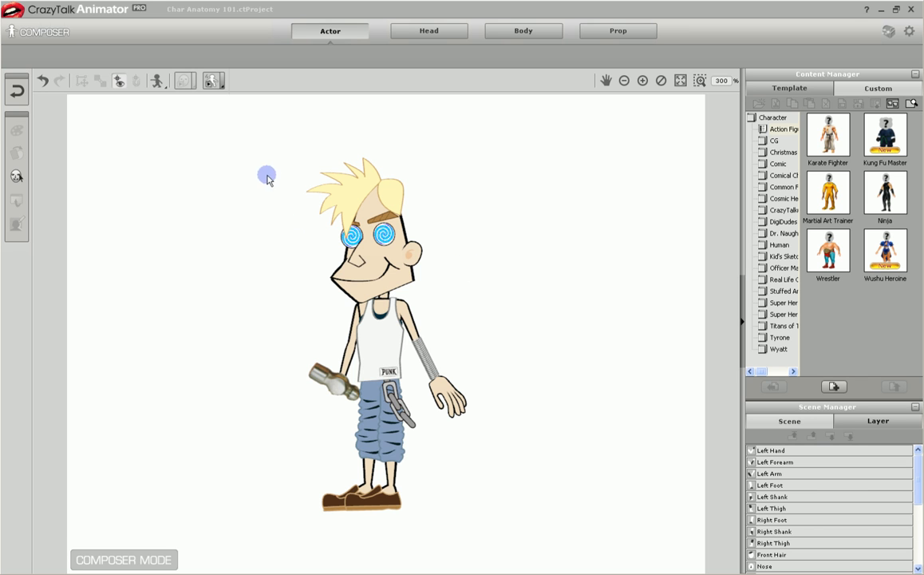
Select Eddie's left forearm on the canvas.
click(421, 362)
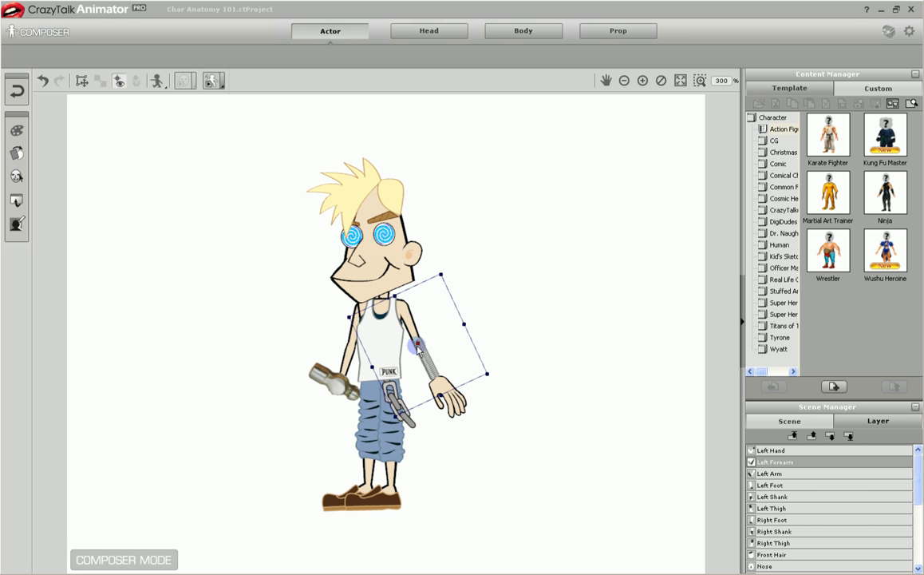
mouse_move(60, 171)
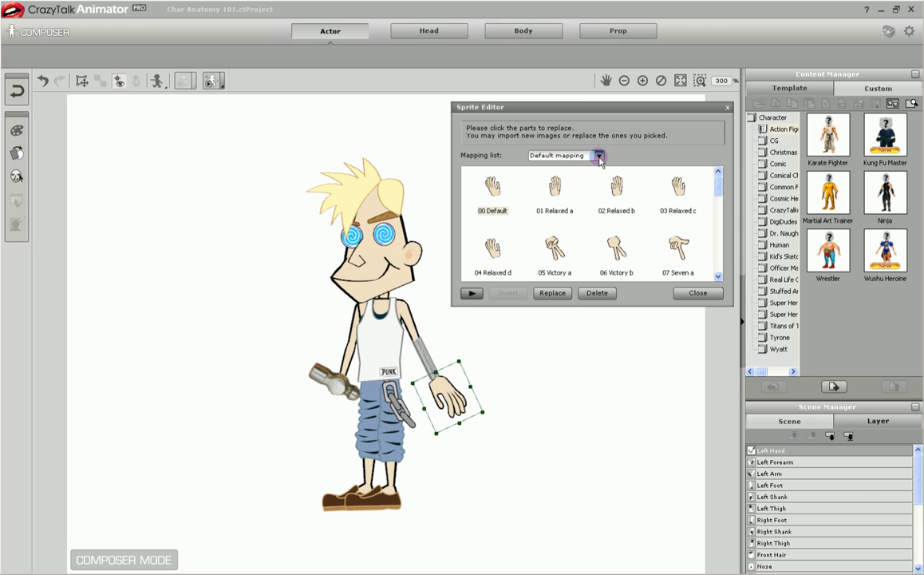
Browse the Custom and Default hand sprite mappings, then close without swapping.
click(600, 155)
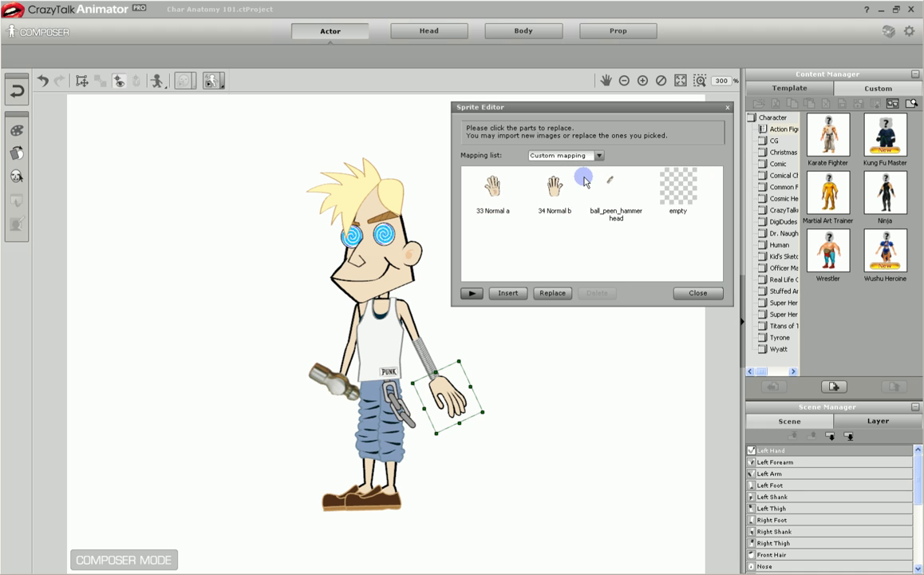
mouse_move(616, 196)
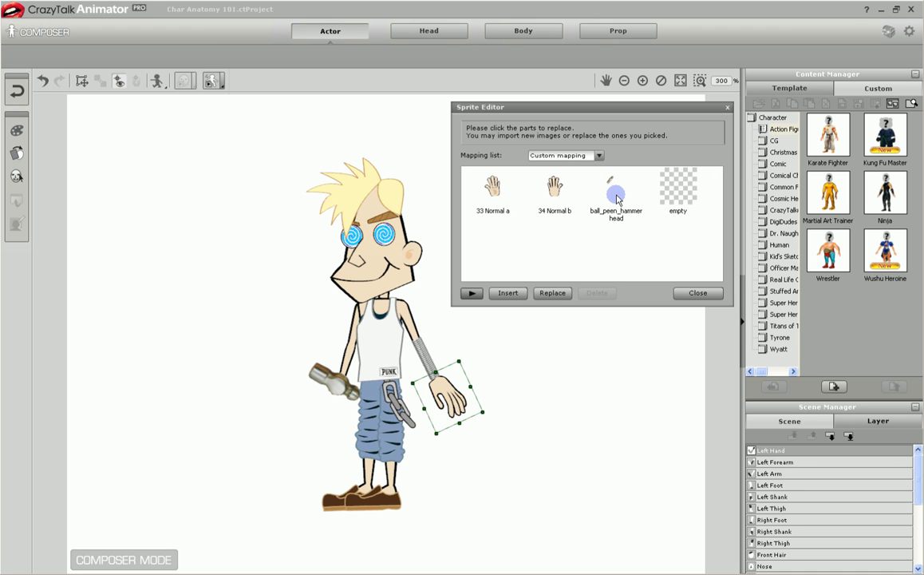
click(597, 155)
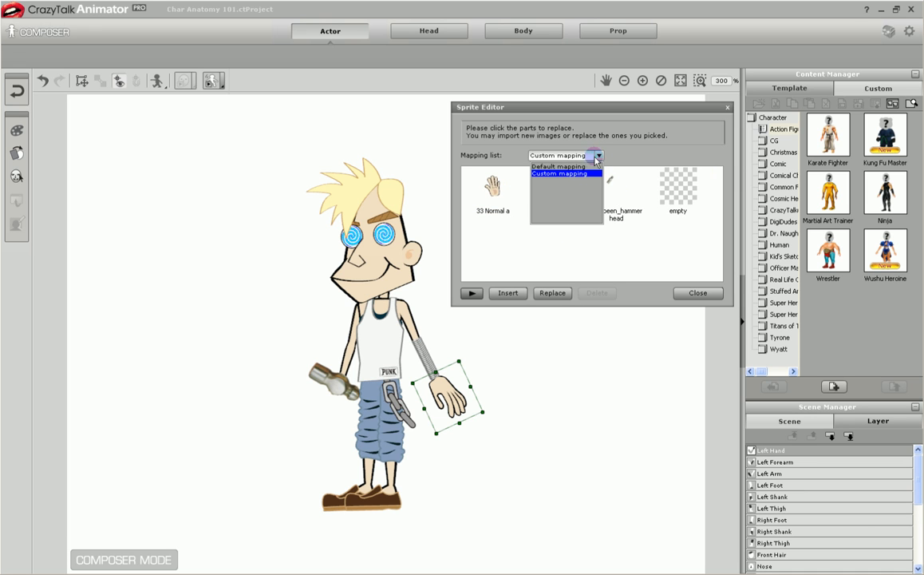
click(559, 167)
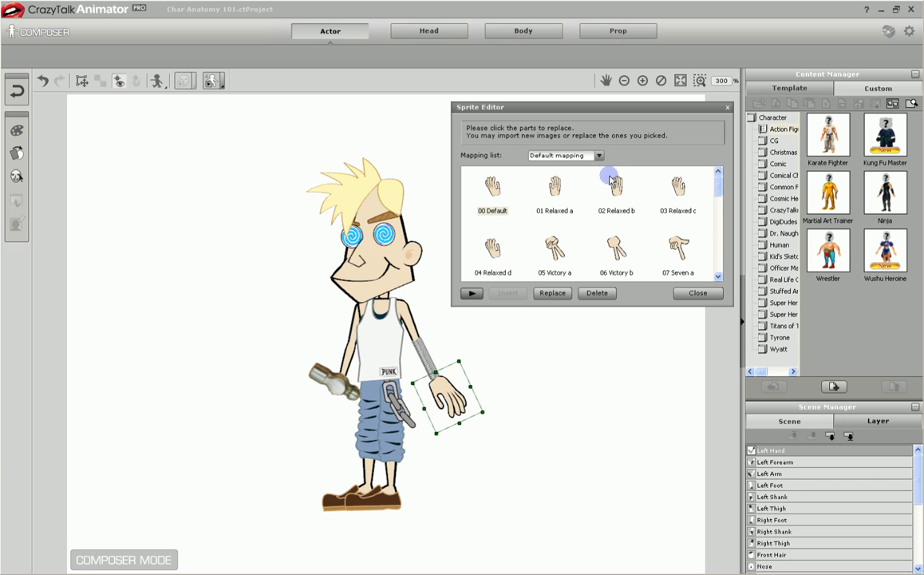
scroll(down, 3)
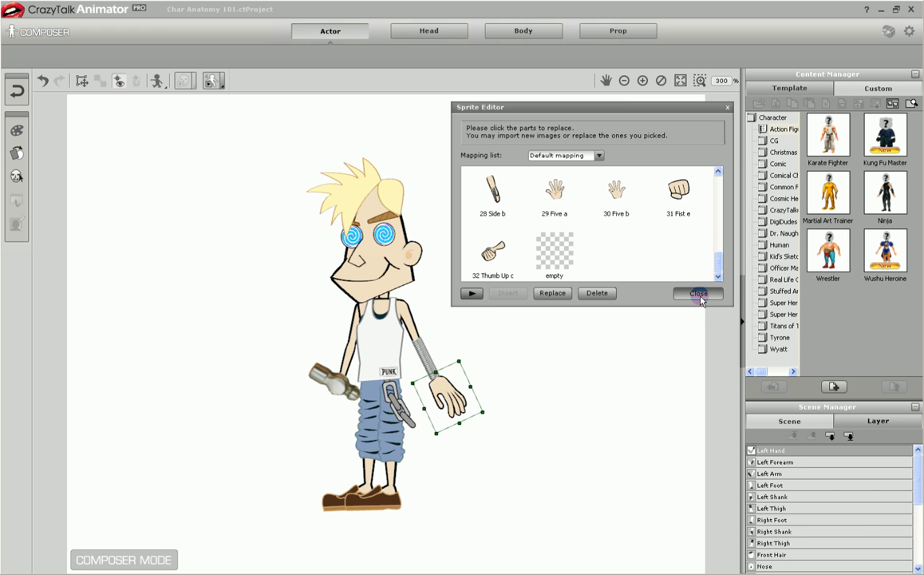
click(698, 293)
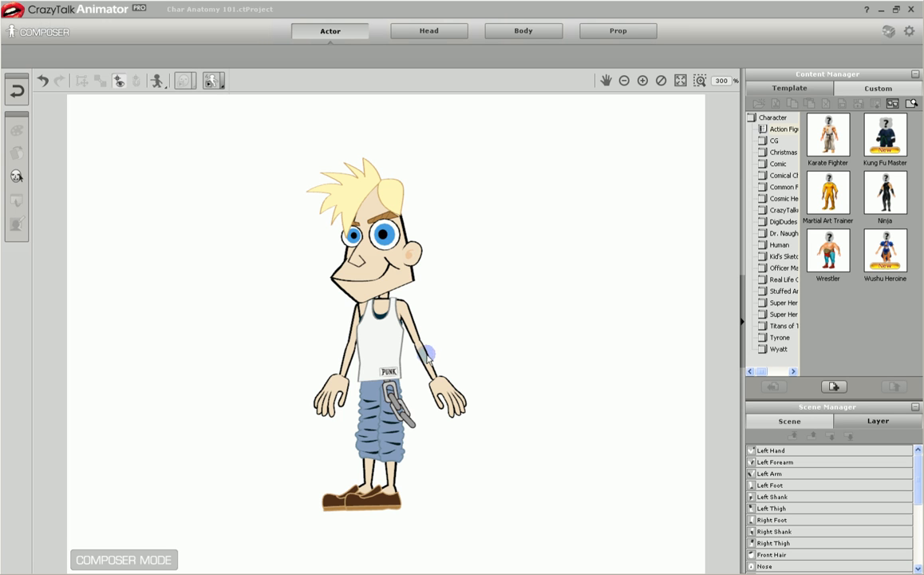
Select Eddie's left forearm again after swapping to an open hand and normal eyes.
click(431, 351)
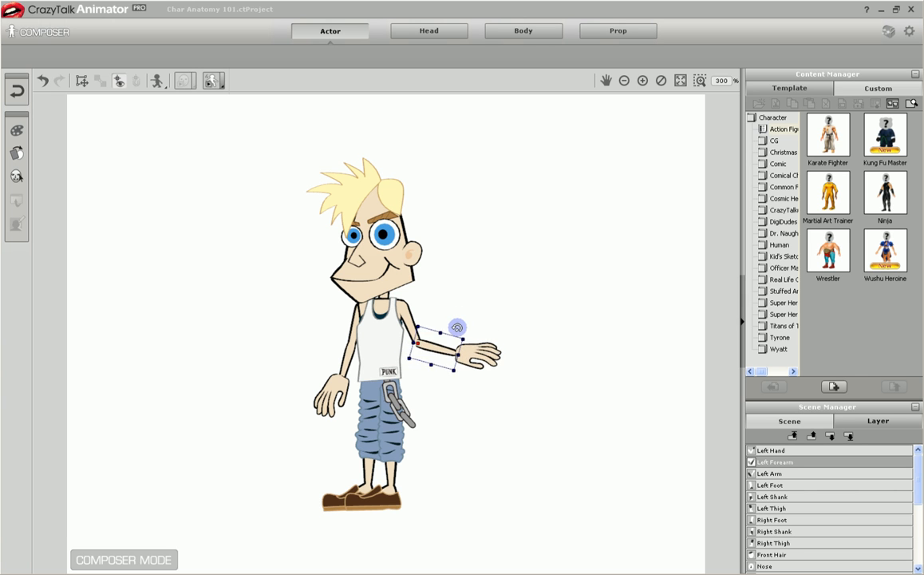
drag(458, 328, 455, 365)
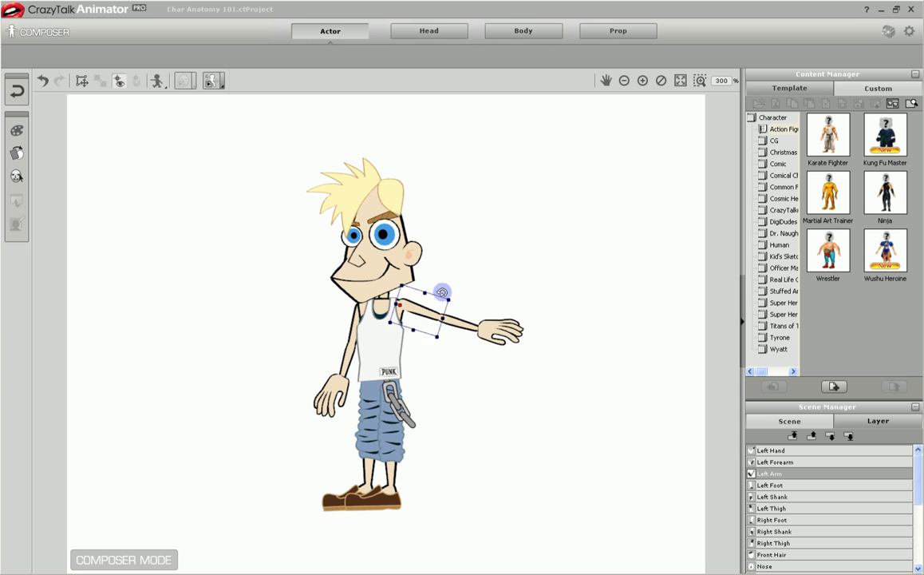
drag(441, 290, 438, 325)
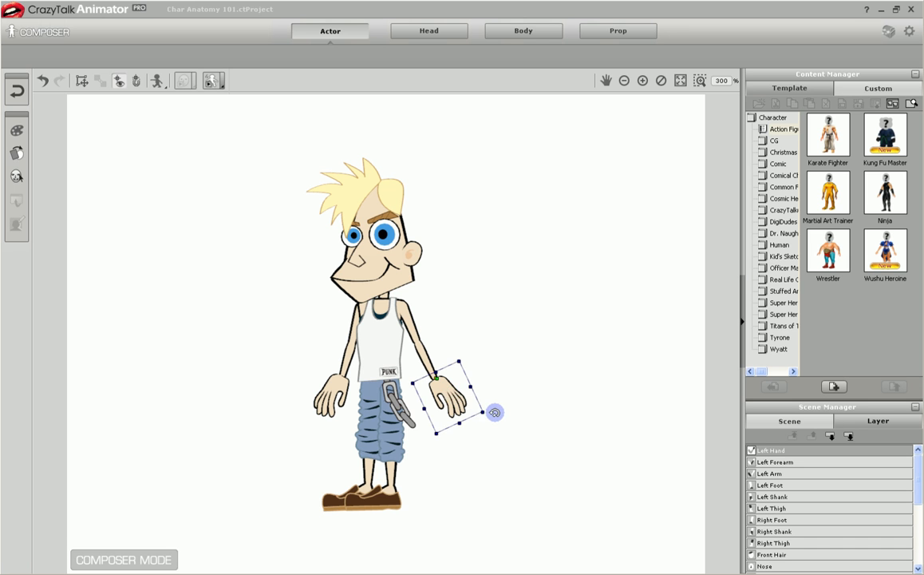
drag(494, 412, 483, 428)
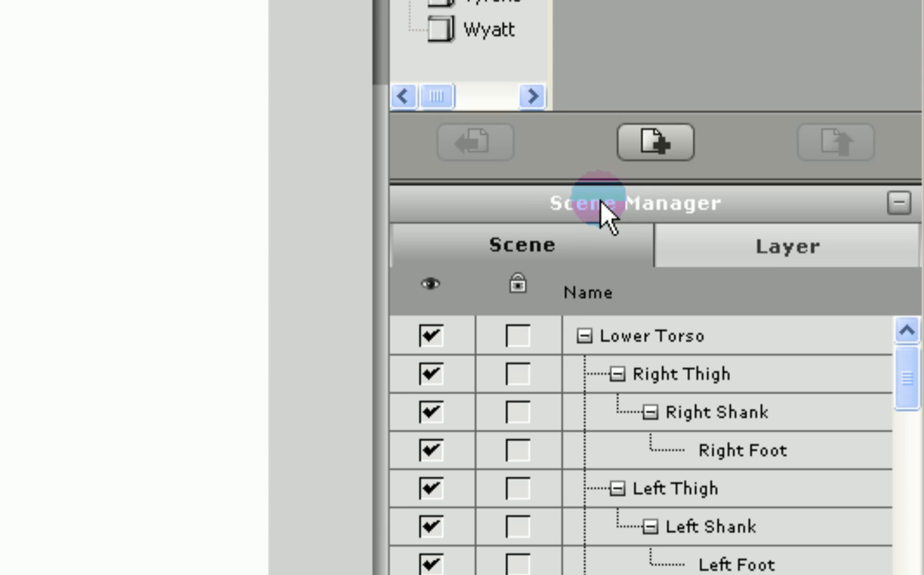
mouse_move(775, 559)
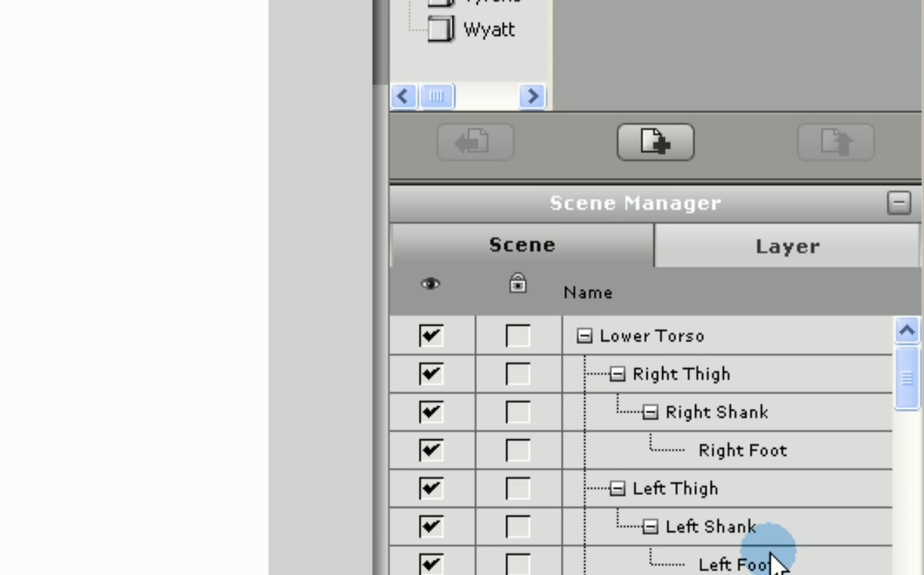
mouse_move(634, 349)
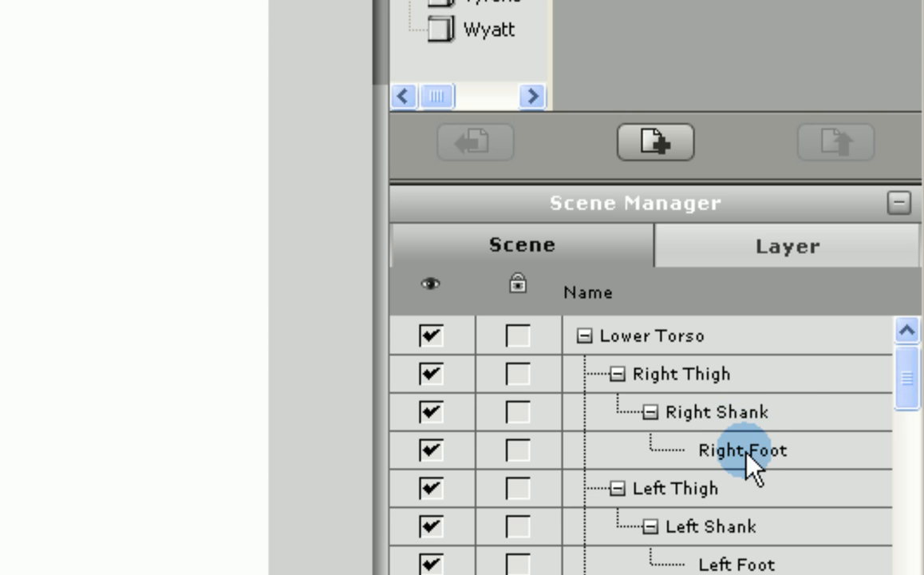
scroll(down, 3)
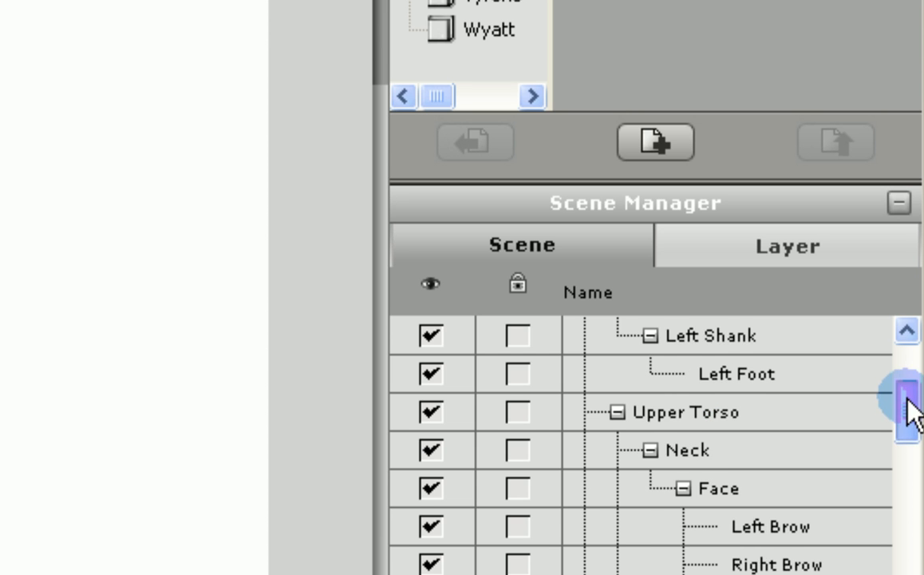
drag(906, 399, 906, 471)
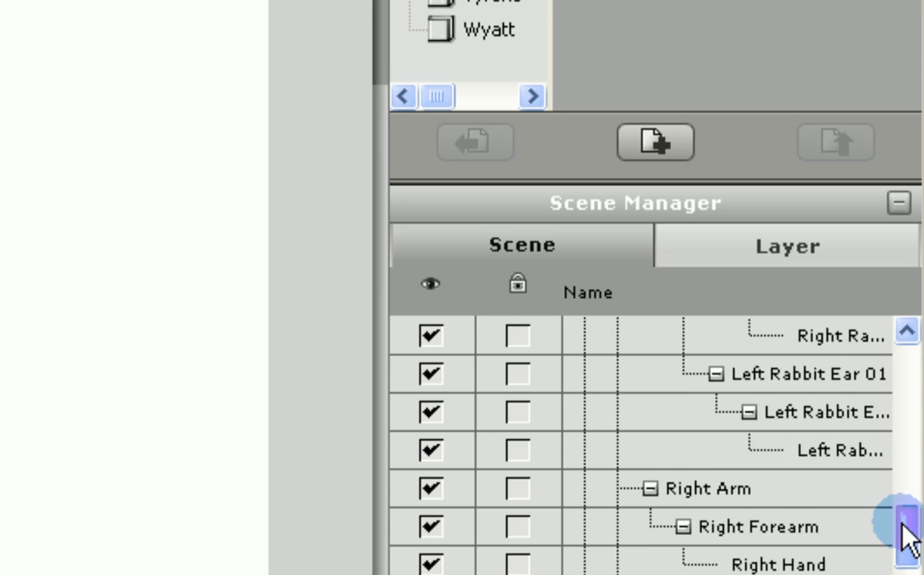
scroll(down, 3)
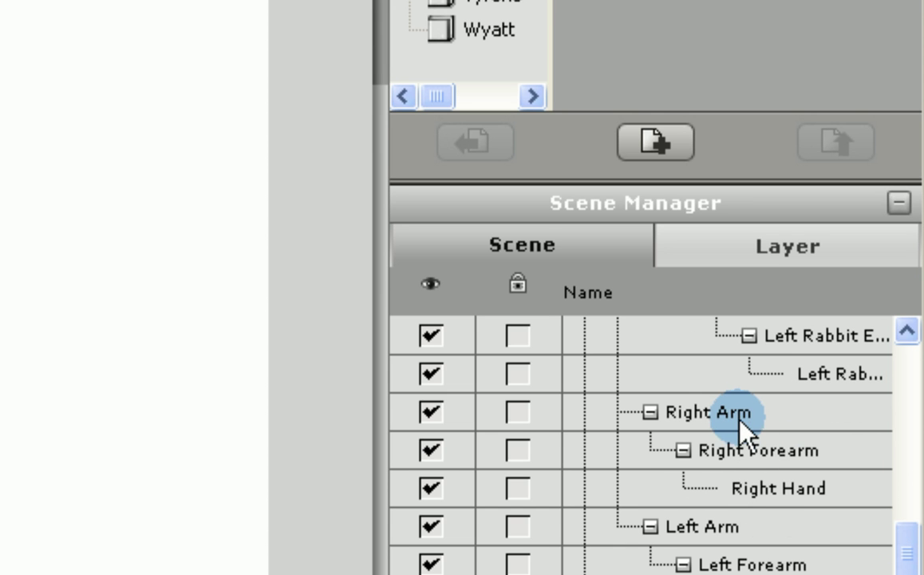
click(706, 412)
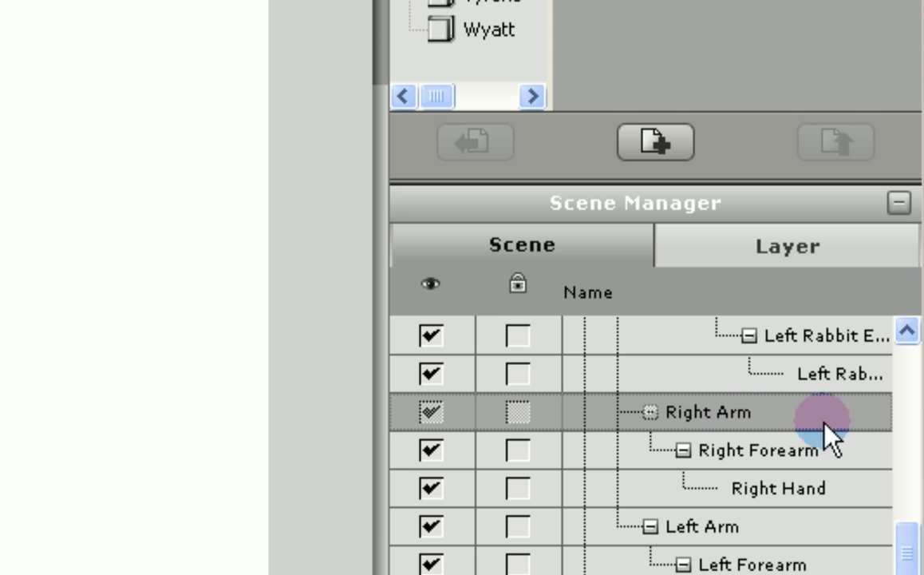
mouse_move(842, 462)
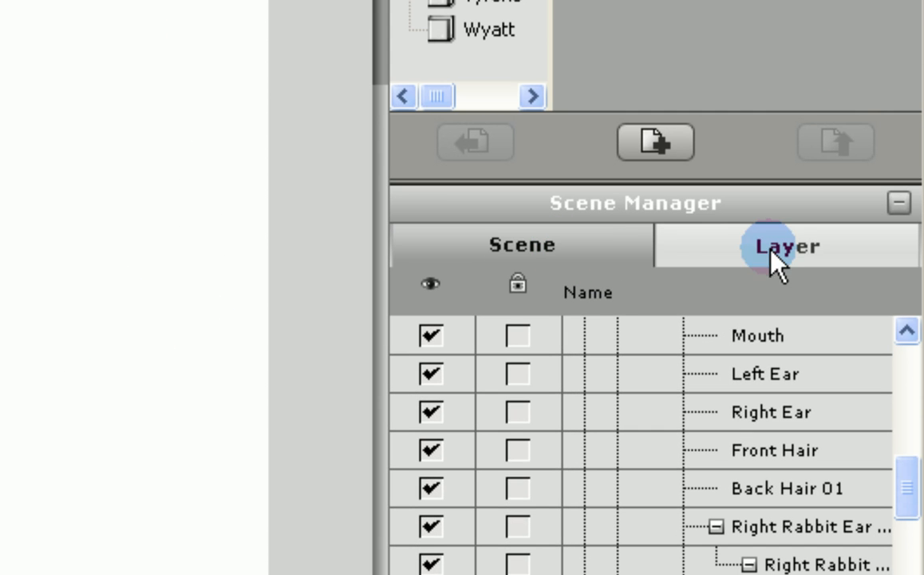
Show the body-part layer stacking order, with Left Arm at the top.
click(785, 245)
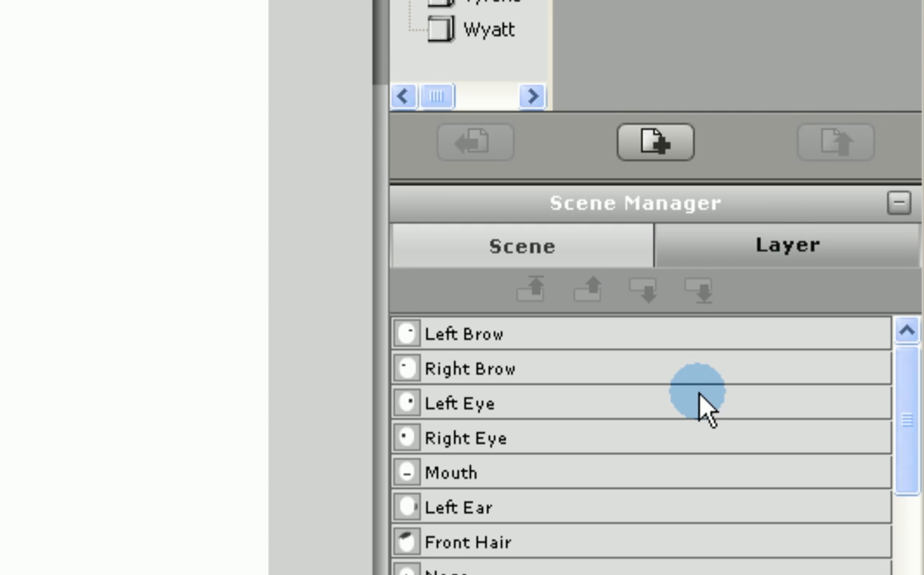
drag(910, 407, 910, 503)
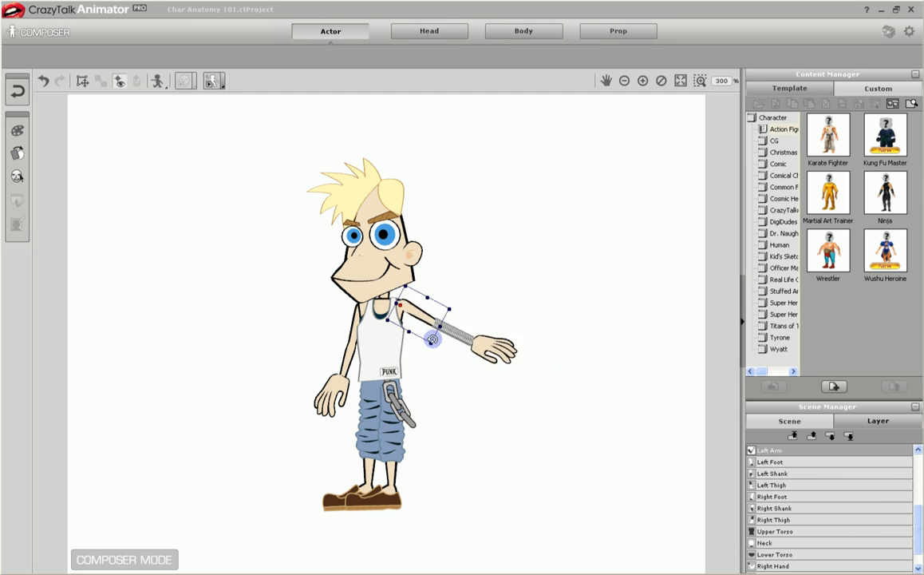
Raise Eddie's left arm overhead and adjust its angle.
drag(431, 339, 367, 279)
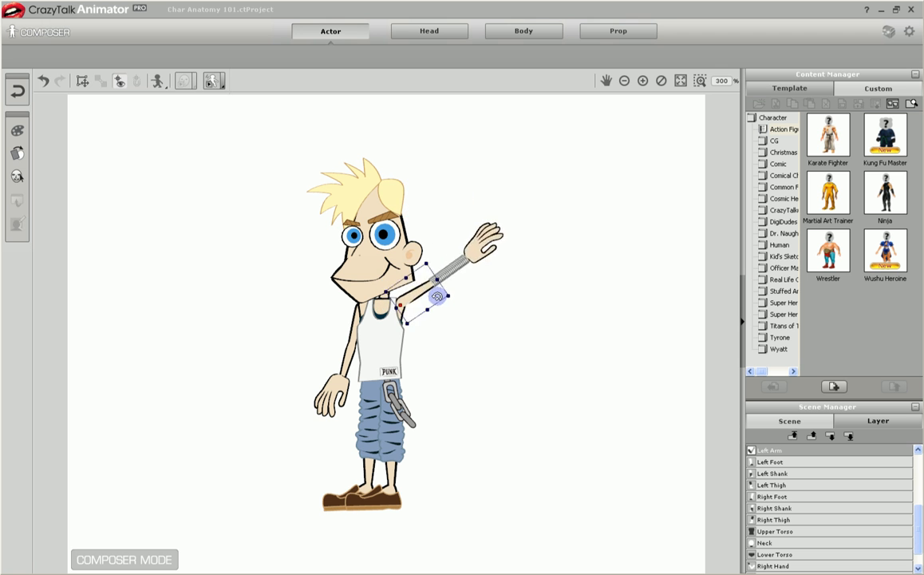
drag(437, 294, 489, 389)
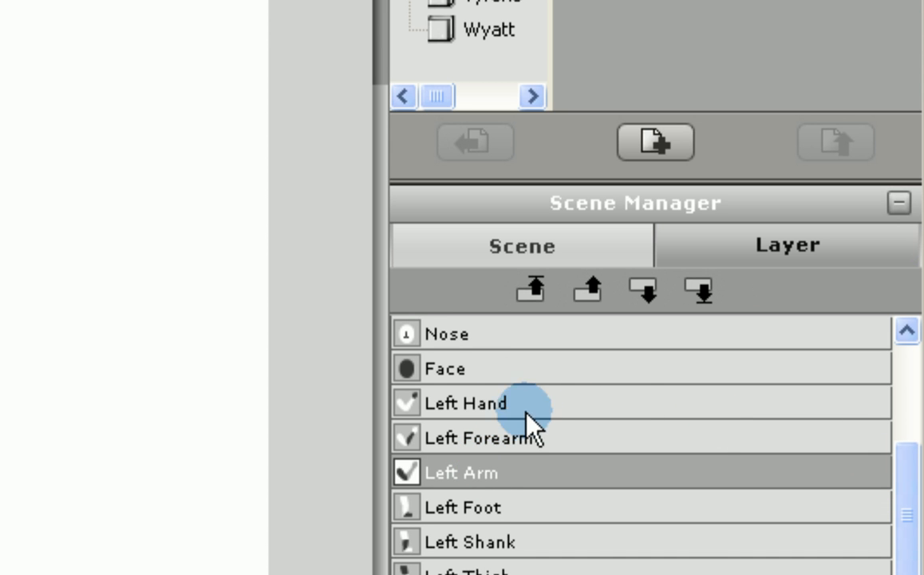
Scroll the layer list and select the Left Hand layer.
scroll(down, 3)
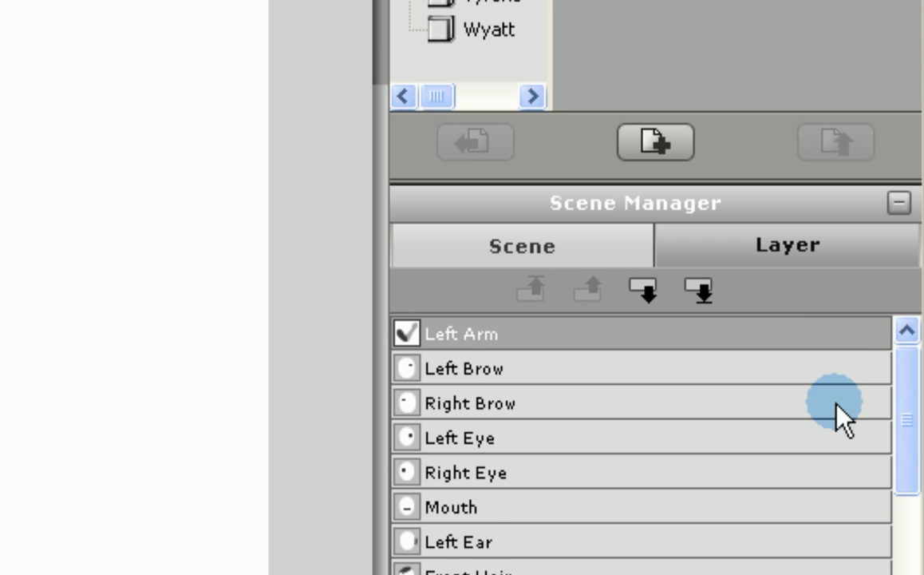
scroll(down, 3)
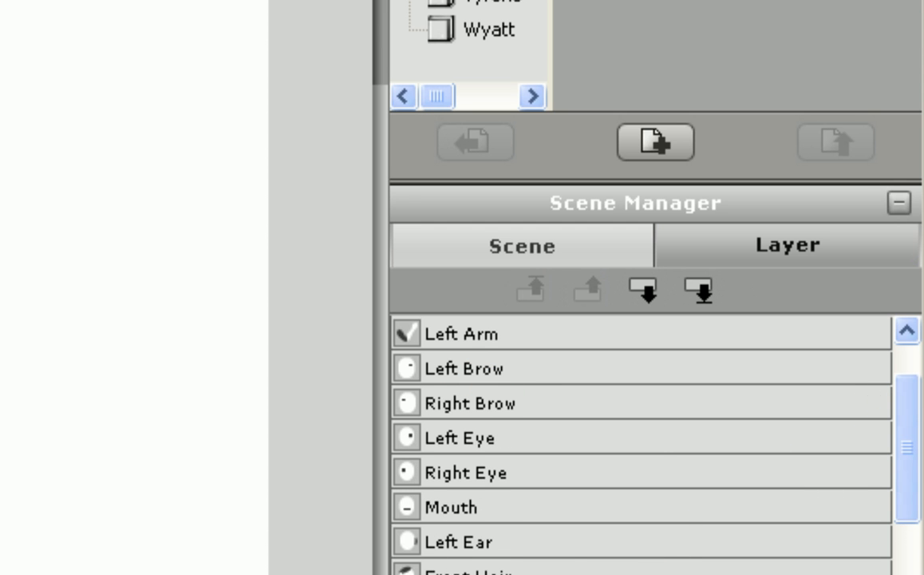
click(780, 447)
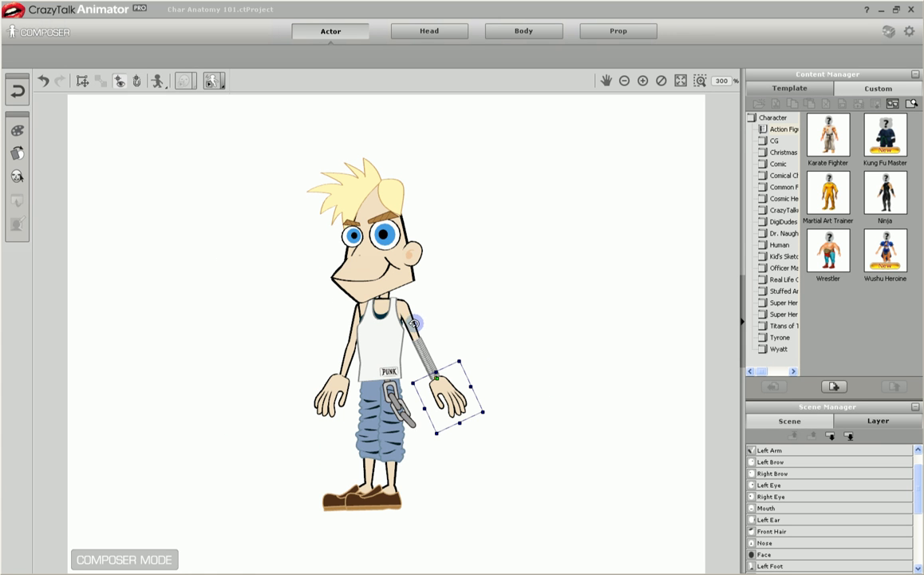
mouse_move(403, 329)
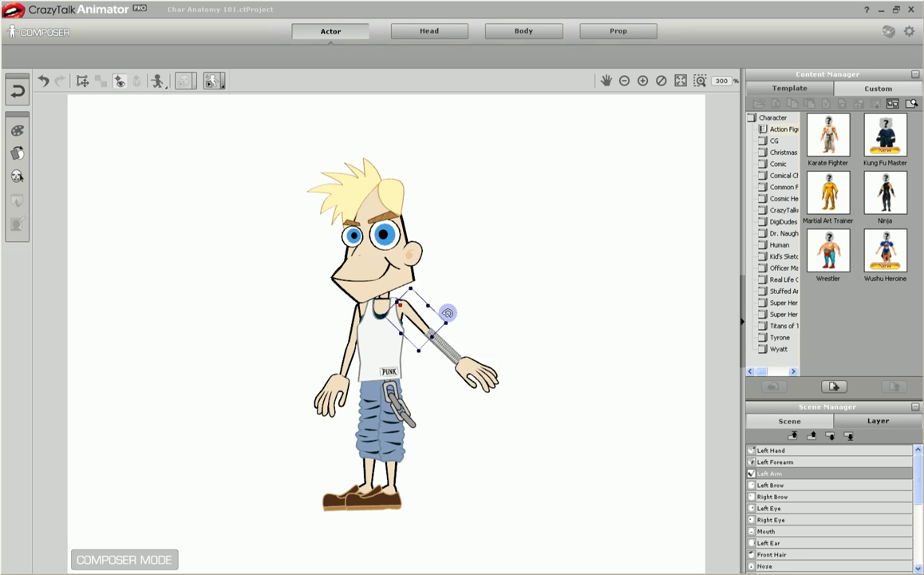
Swing the left arm across the face, then lower it to shoulder height.
drag(448, 311, 370, 309)
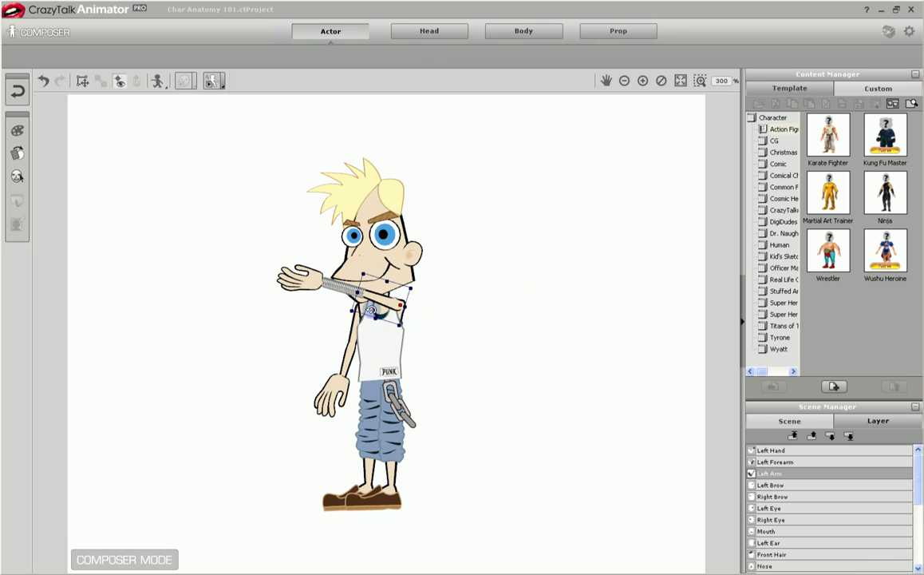
drag(373, 311, 379, 279)
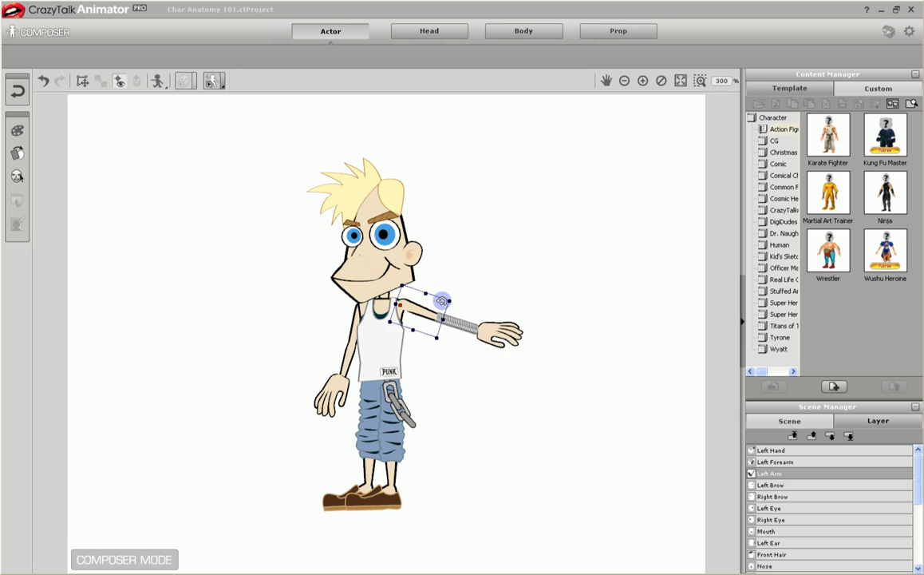
click(434, 33)
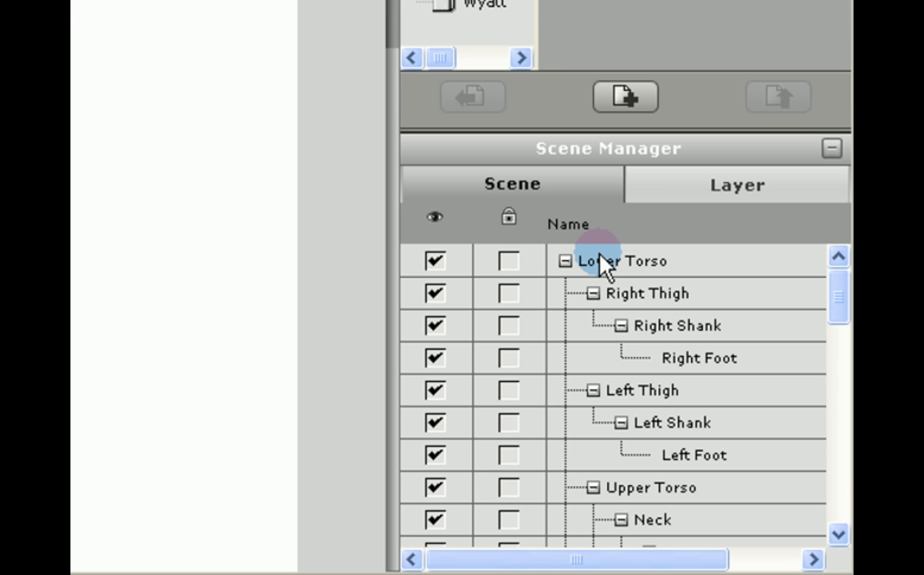
Return to the layer order showing Left Hand, Left Forearm and Left Arm below Face.
click(737, 184)
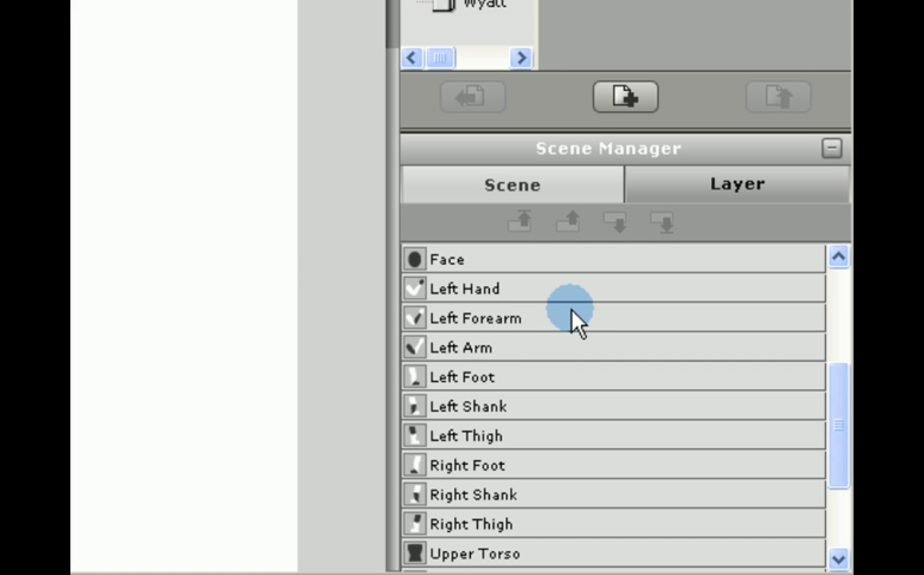